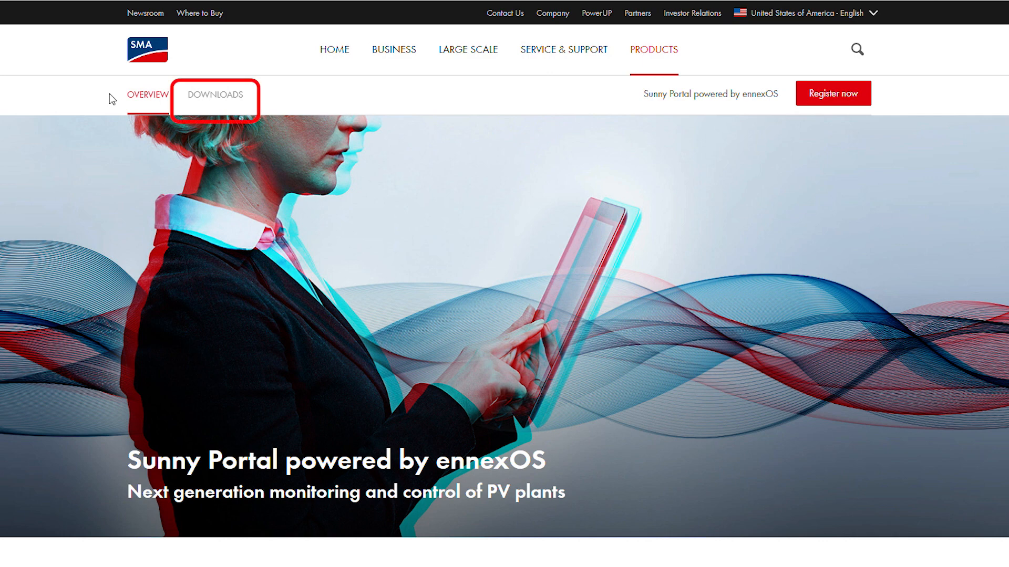
Step: Follow the Sunny Portal powered by ennexOS link to reach the portal Dashboard
click(215, 93)
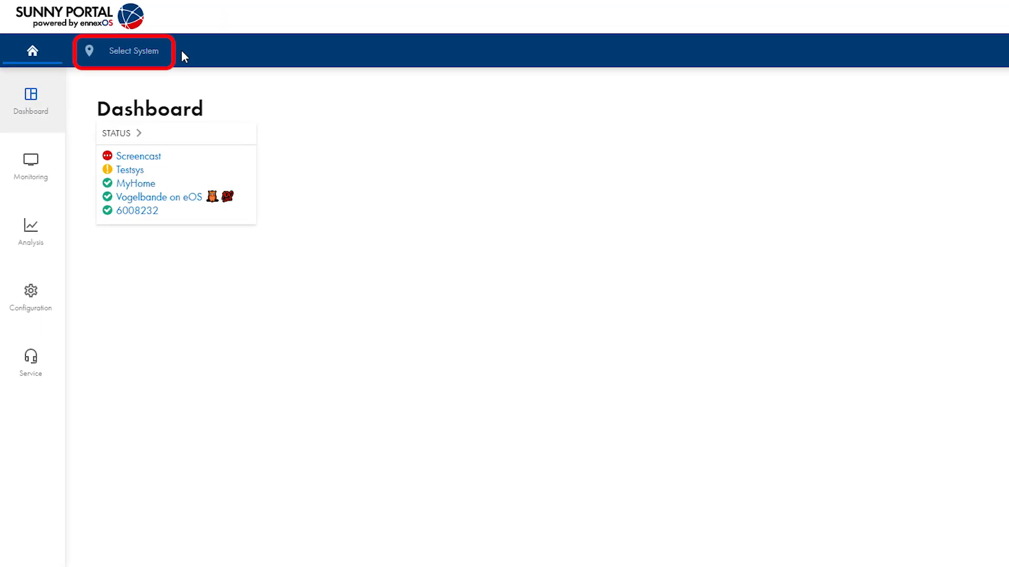
Step: Show the Status list of all systems sorted descending so faulty Screencast and warning Testsys lead
click(134, 50)
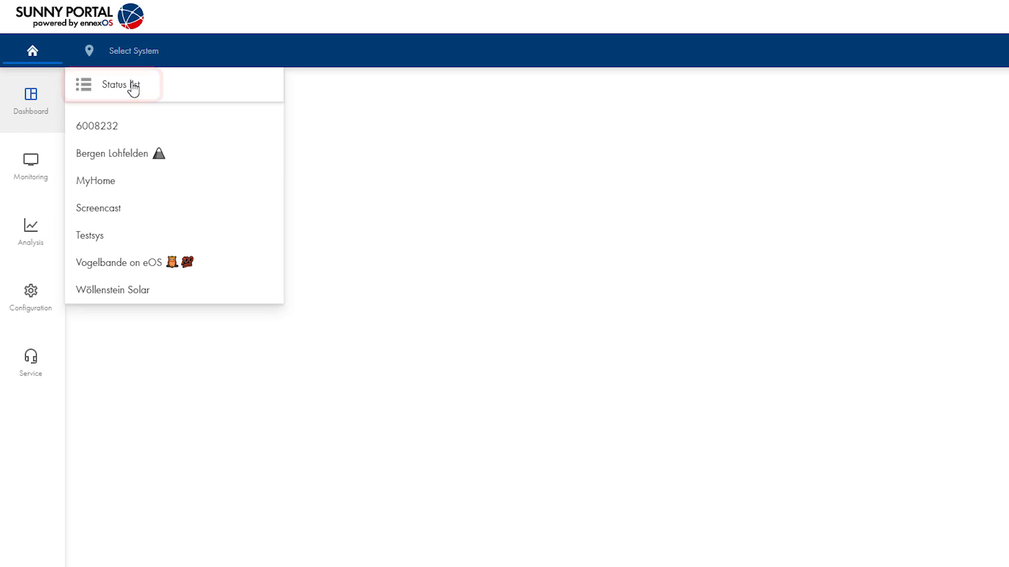
click(114, 85)
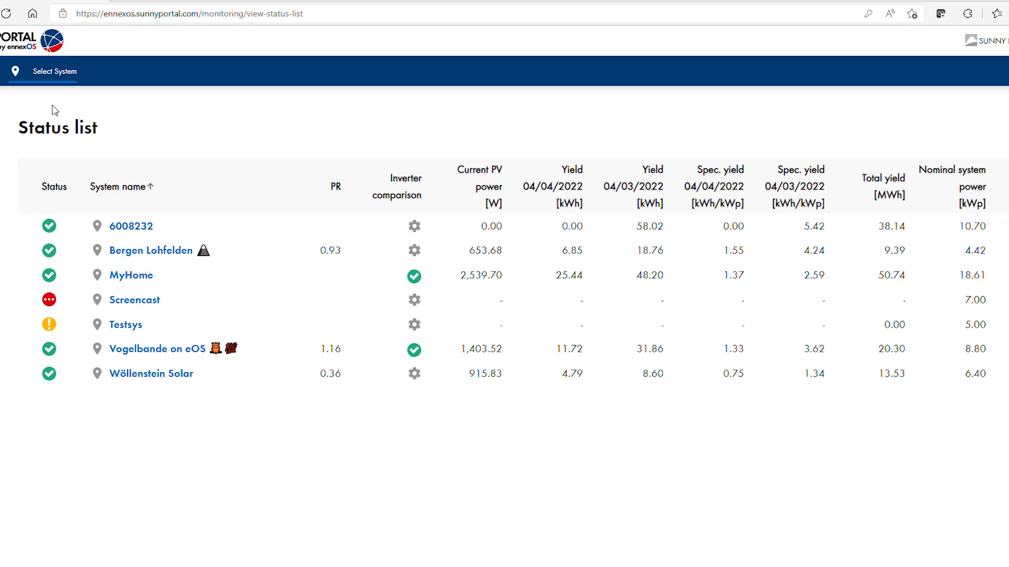
click(54, 187)
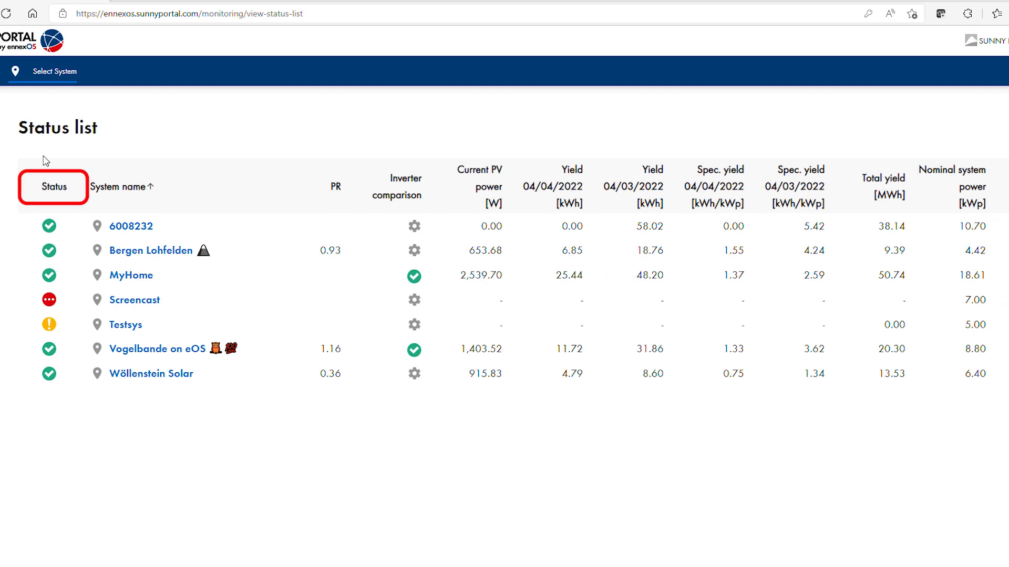
click(54, 187)
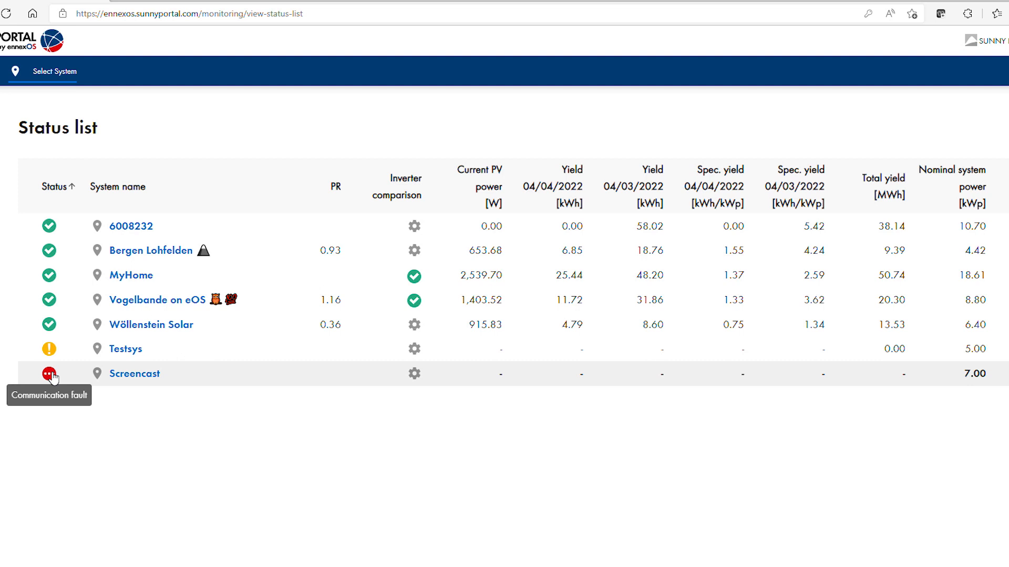
click(57, 187)
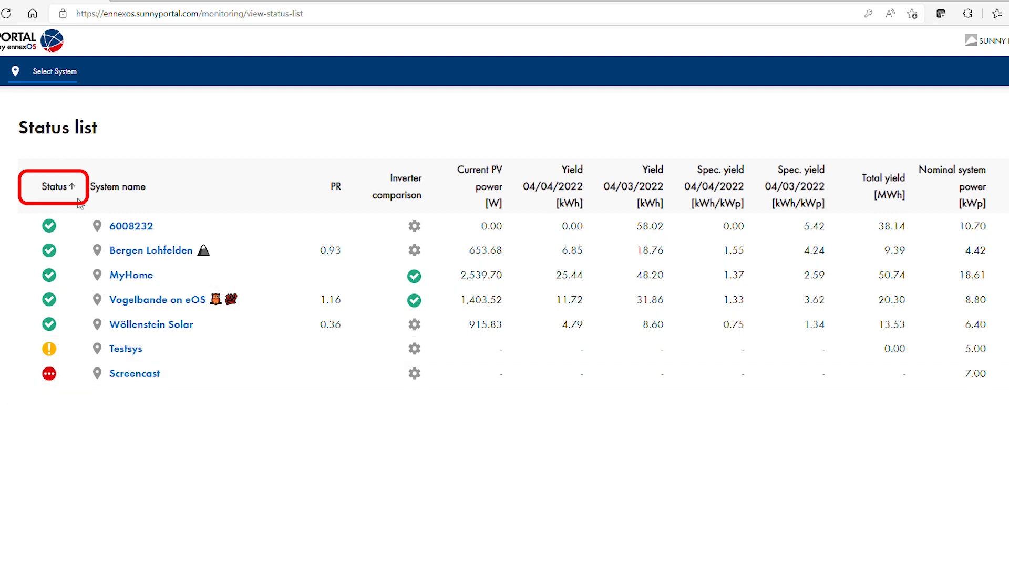
click(52, 187)
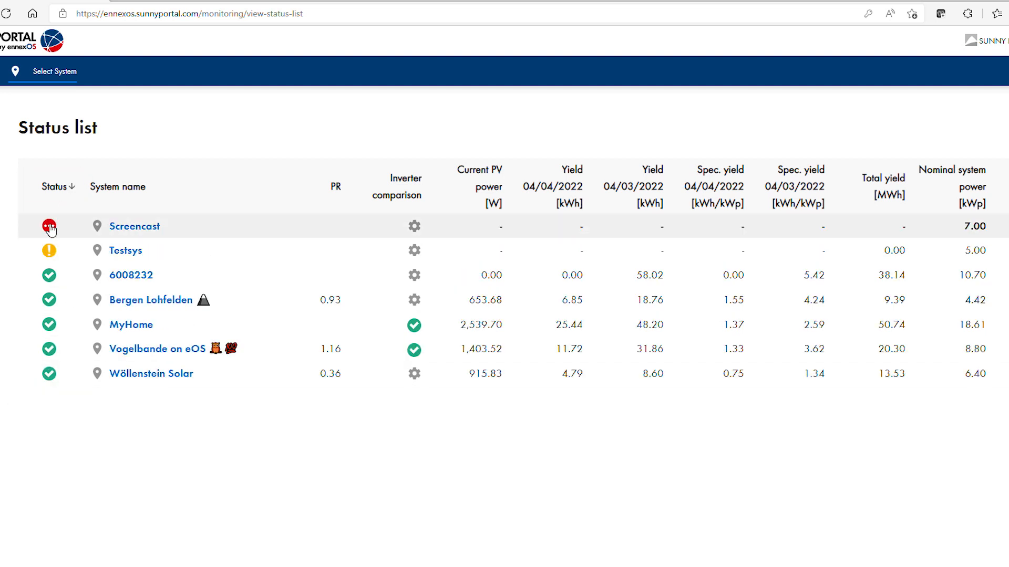
mouse_move(50, 228)
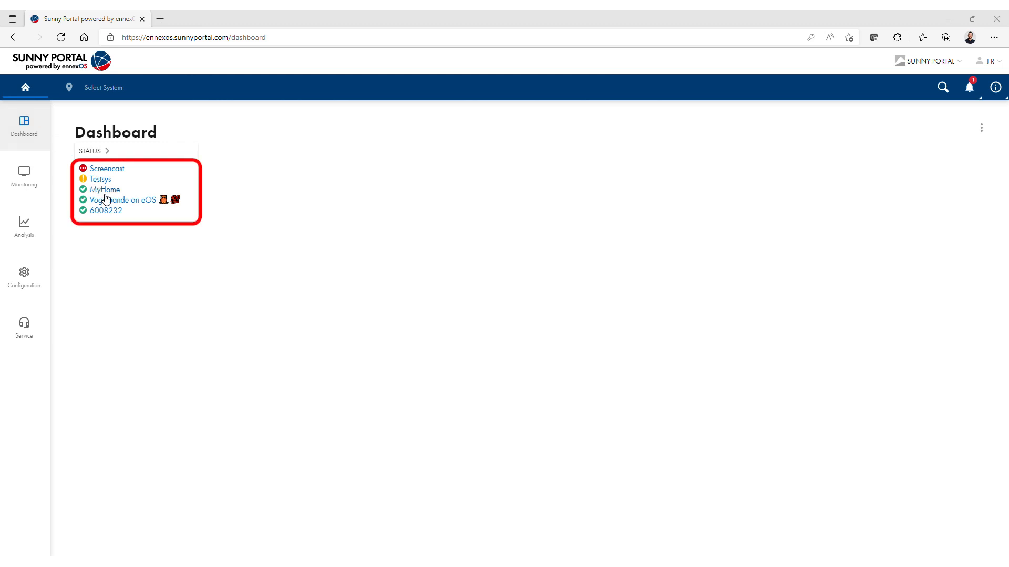
Step: From MyHome's Configuration > Portfolio Notifications, add a new Event report notification
click(105, 190)
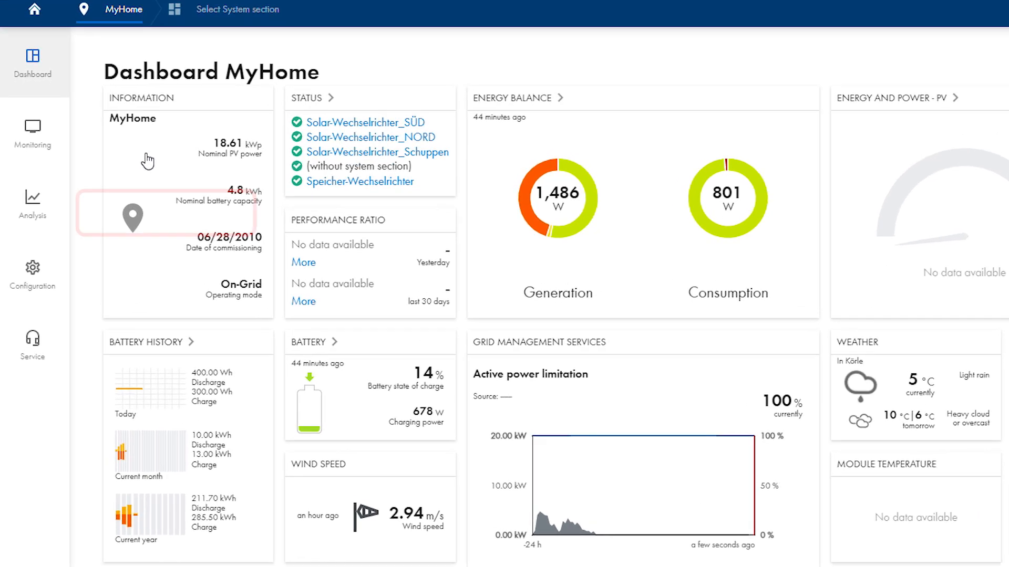
click(33, 266)
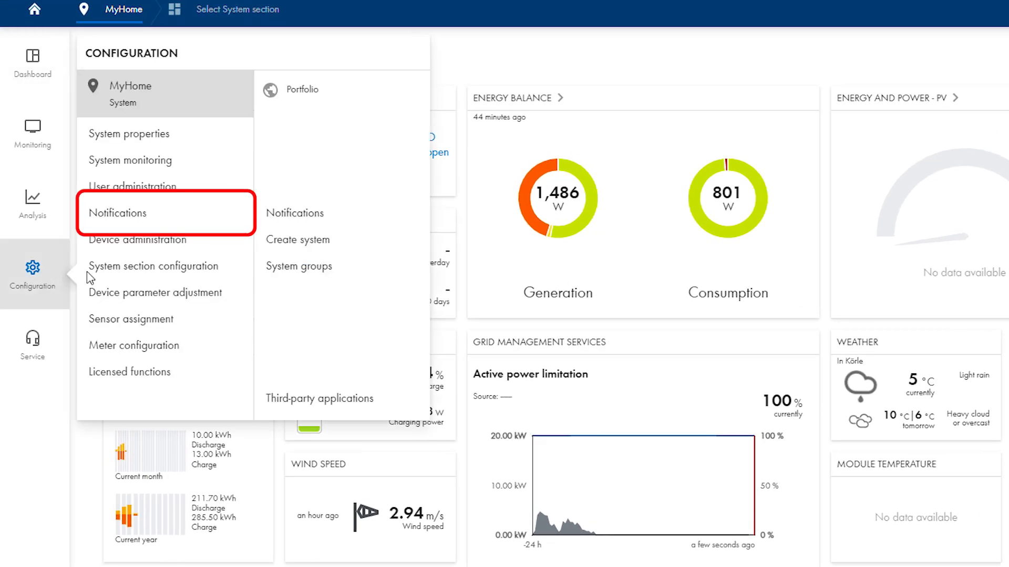
mouse_move(166, 223)
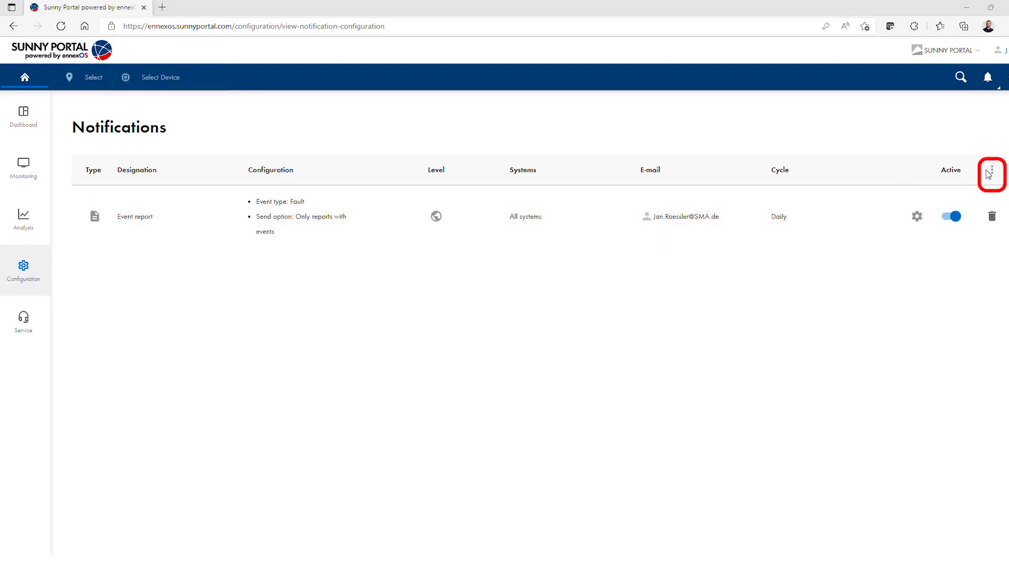
click(991, 173)
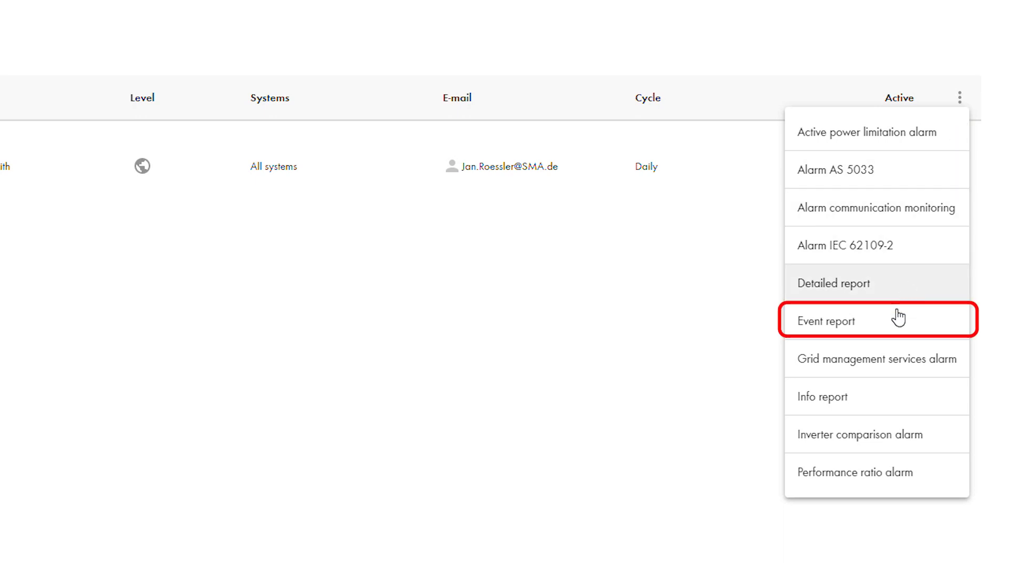
click(825, 320)
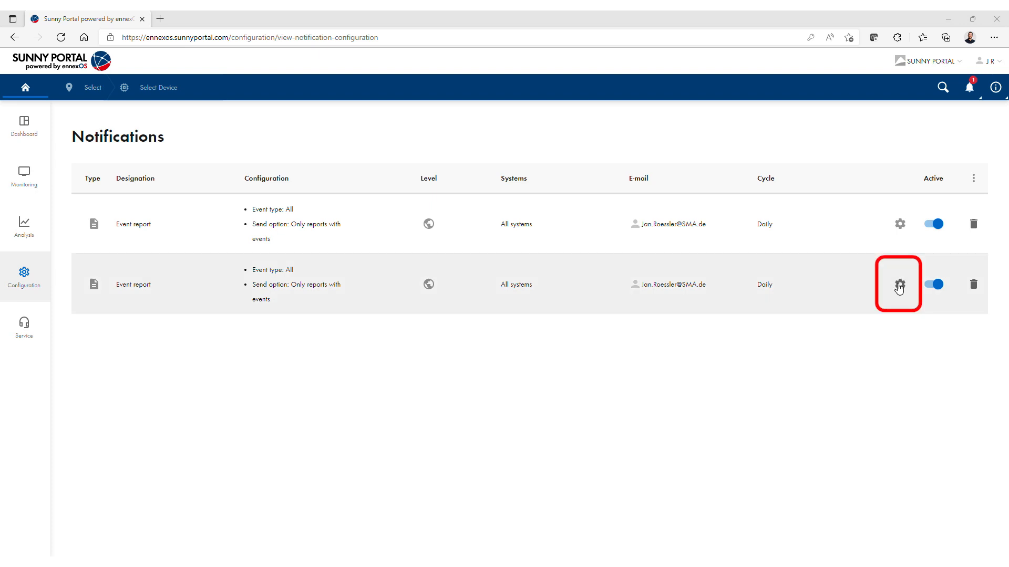
click(898, 285)
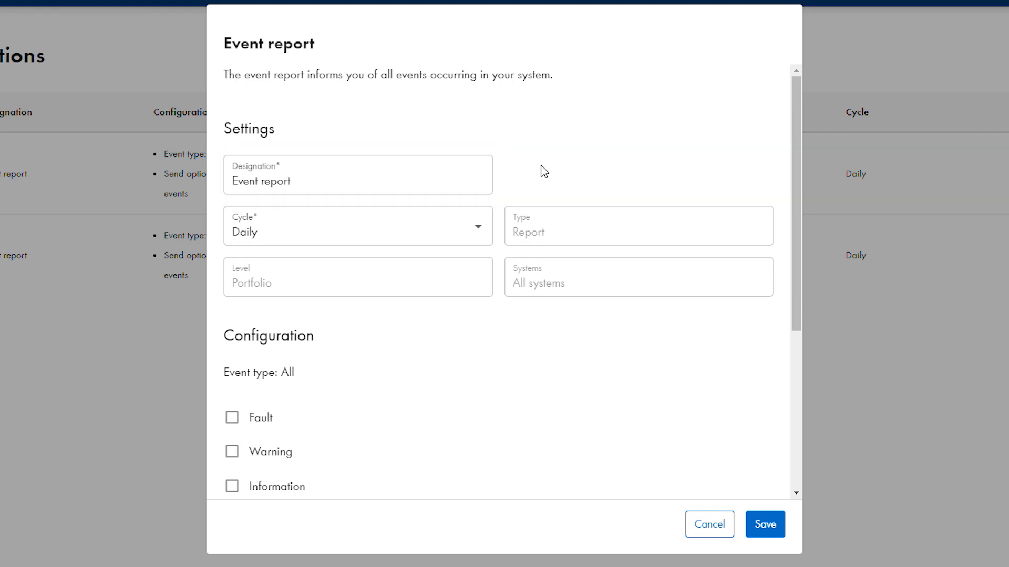
click(357, 226)
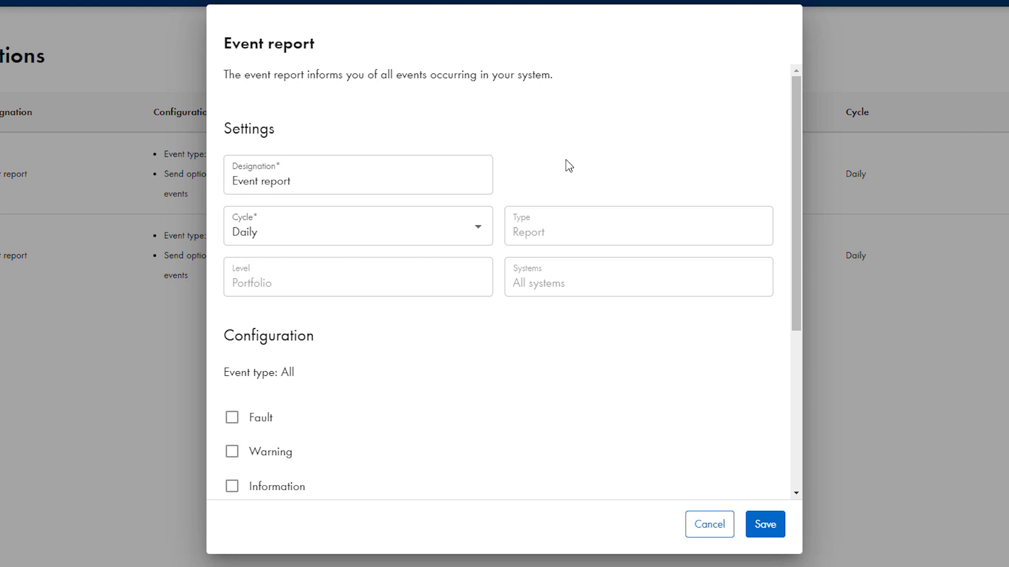
scroll(down, 3)
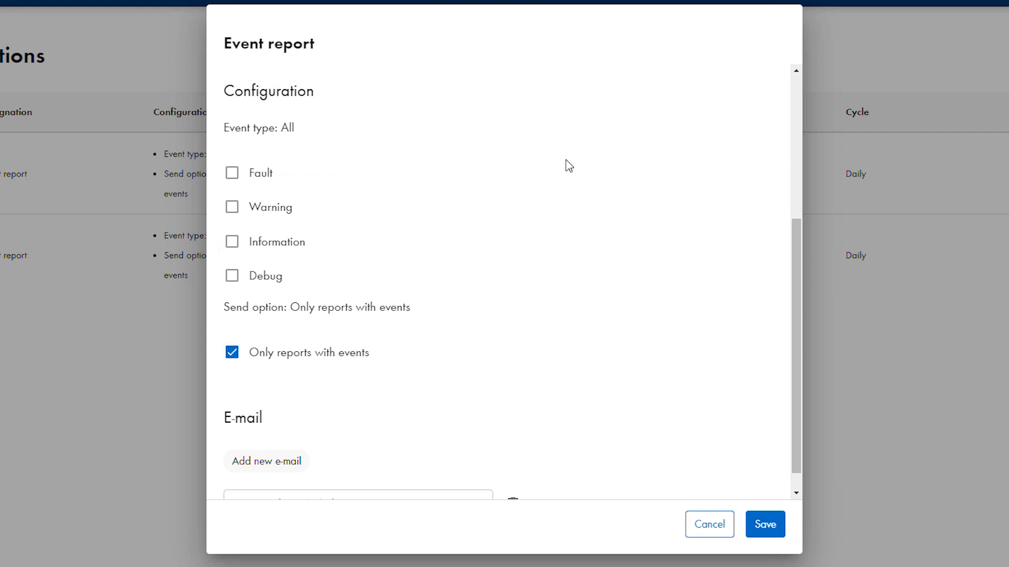
mouse_move(248, 180)
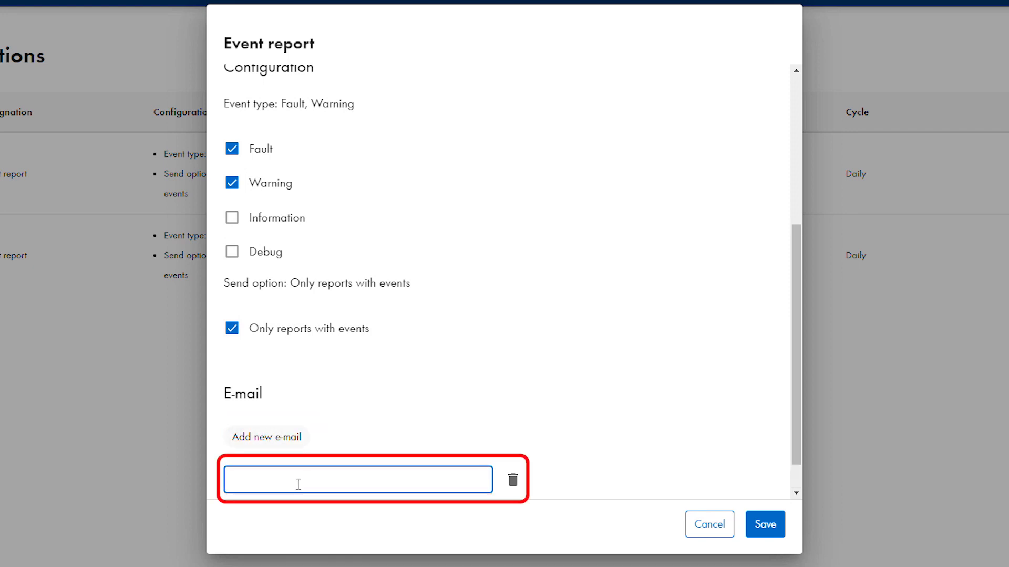
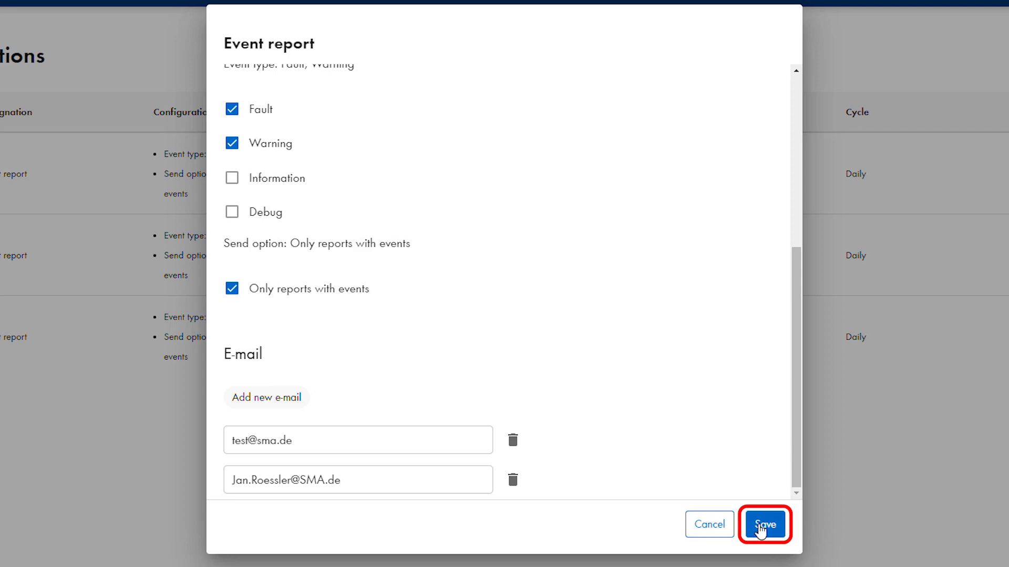
click(765, 525)
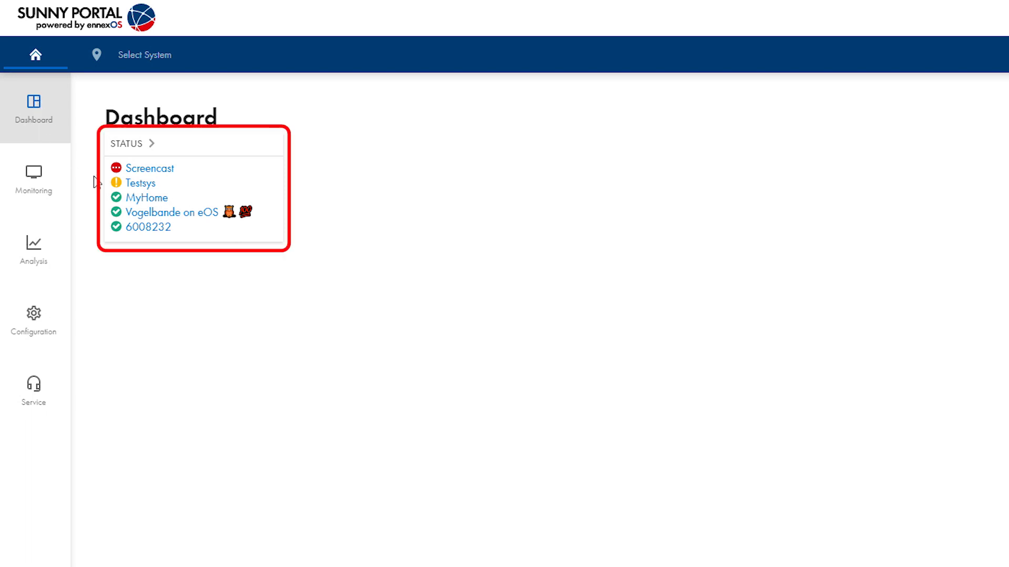
Step: Reach the System monitoring settings of Vogelbande on eOS
click(170, 213)
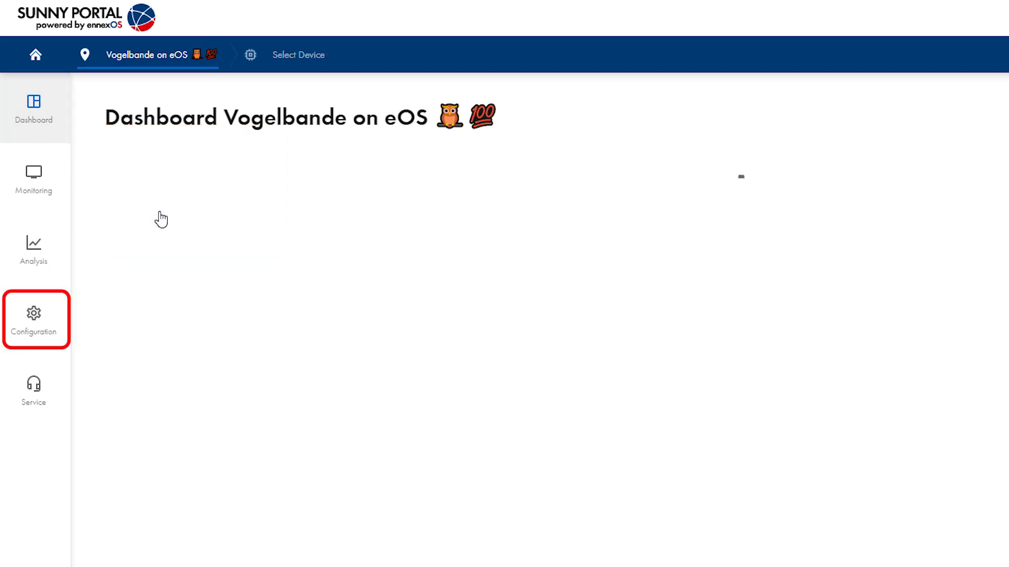
click(33, 320)
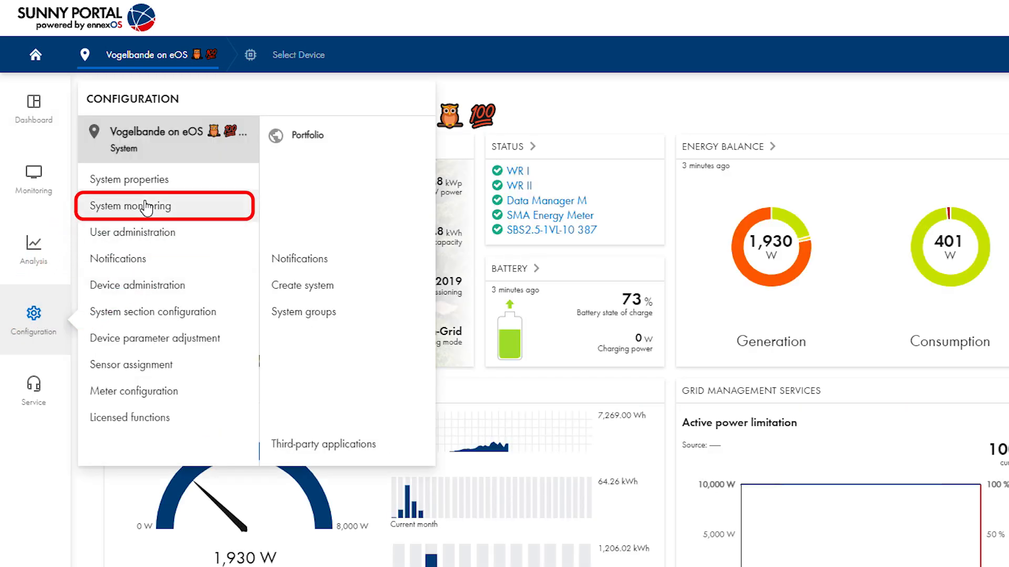
click(130, 206)
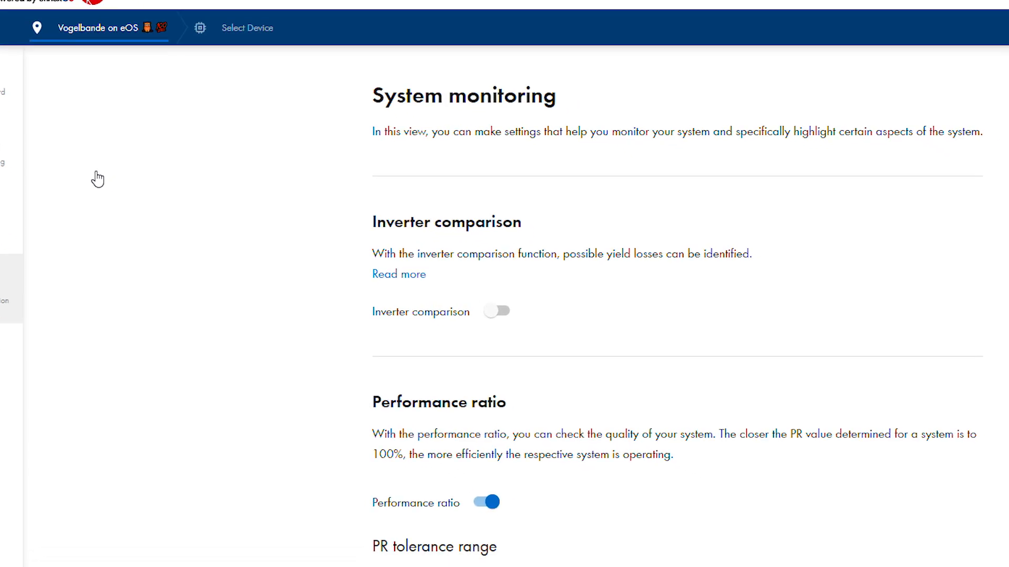
scroll(down, 3)
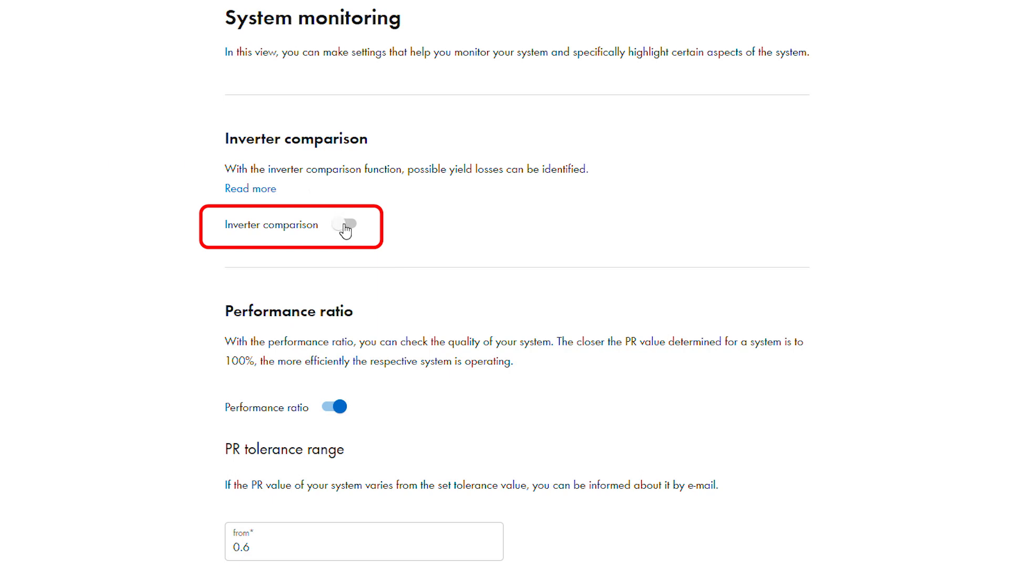
Step: Switch on inverter comparison at total-system level with its tolerance and save
click(342, 227)
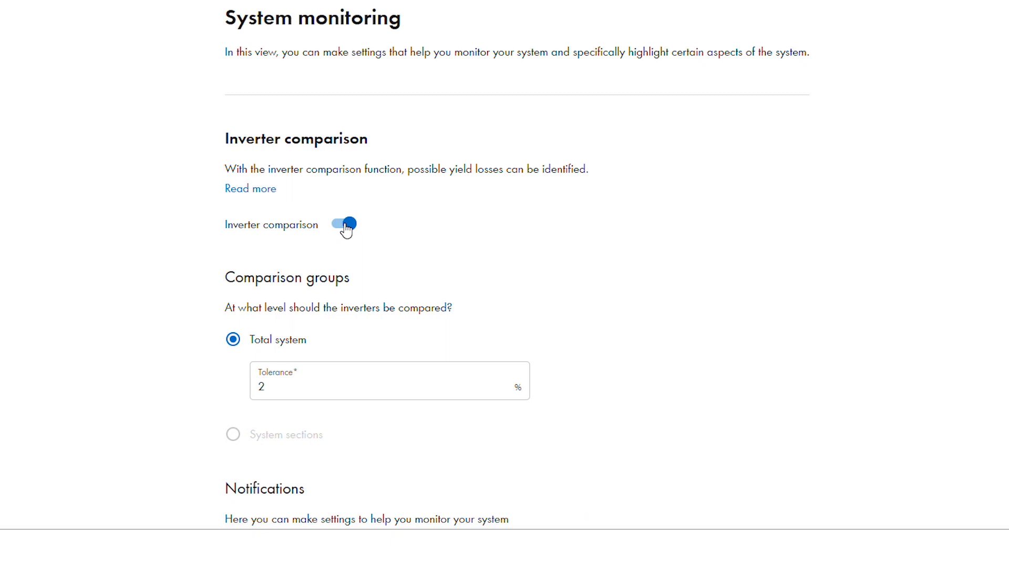
click(389, 380)
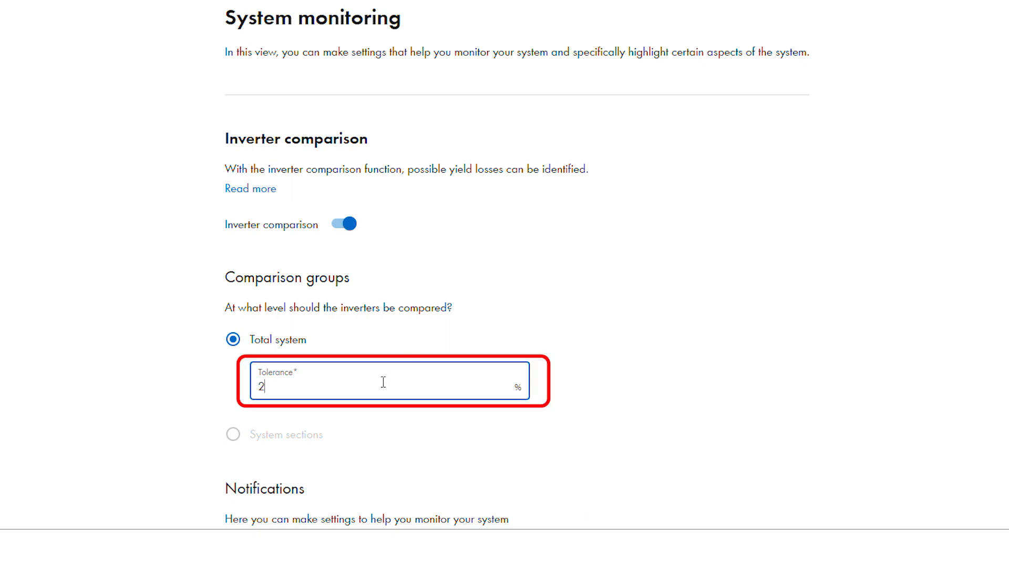
text(0)
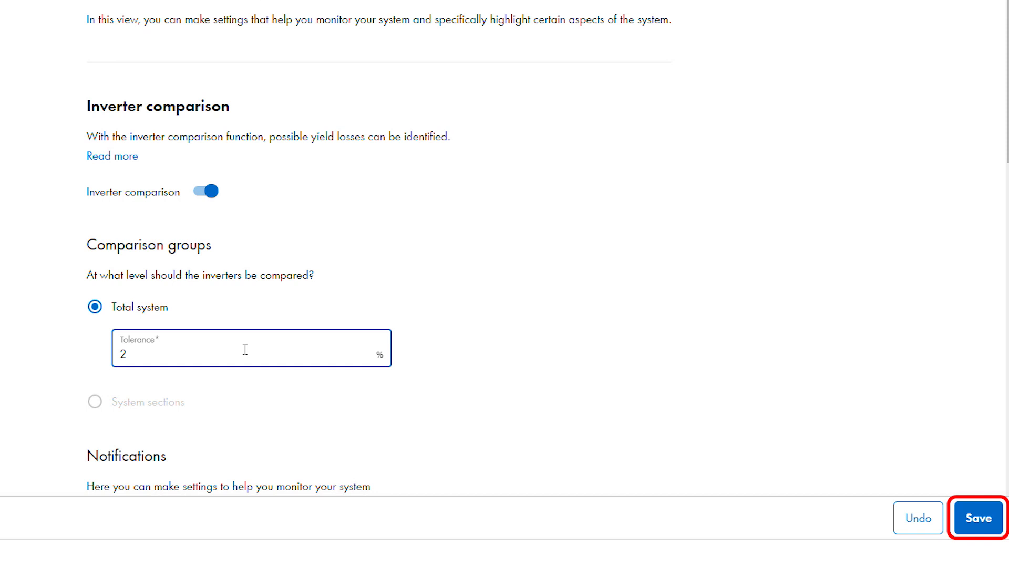
click(977, 518)
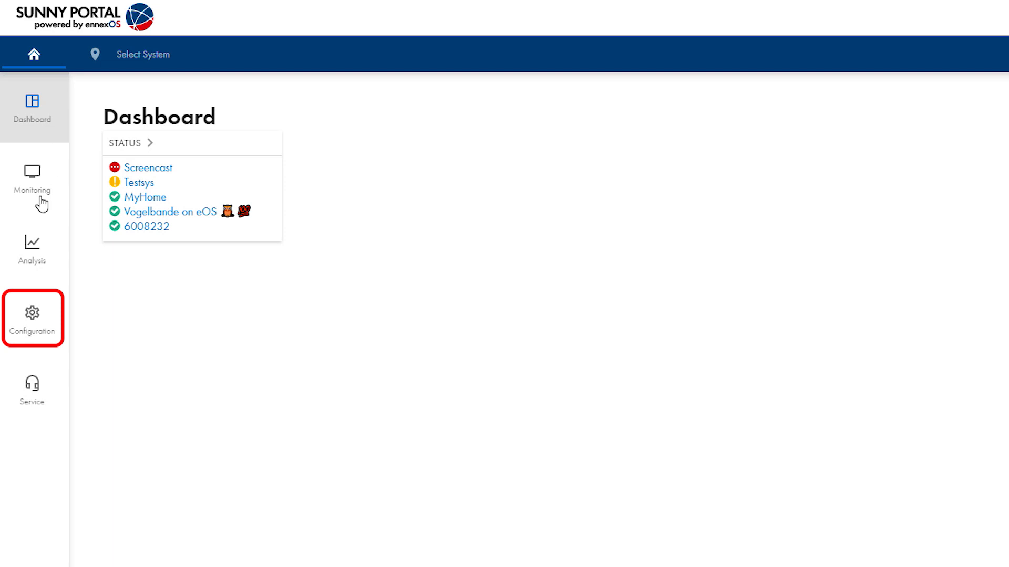
Step: Go to Configuration > System groups and start adding a new system group
click(31, 319)
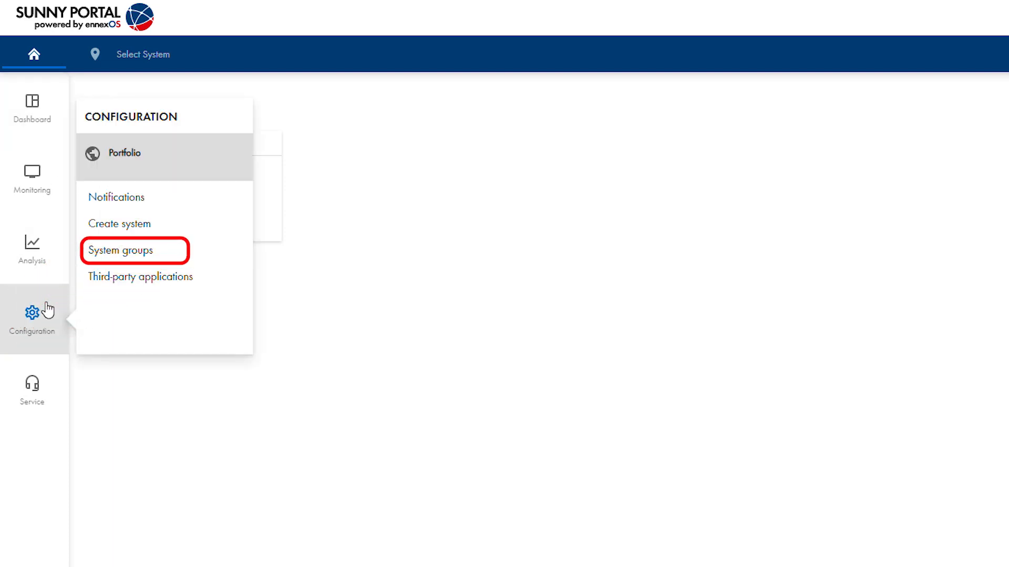
click(135, 250)
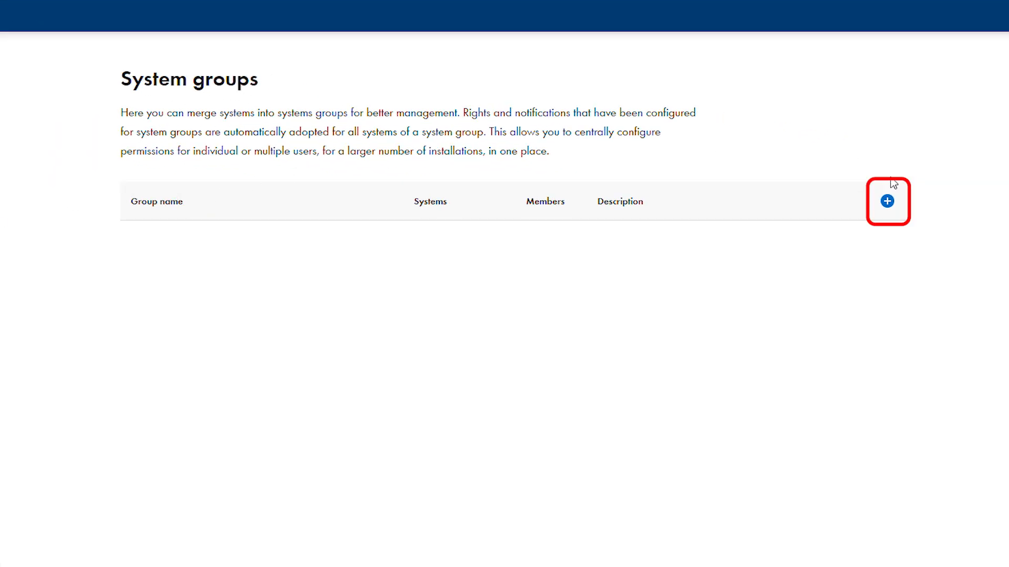
click(887, 200)
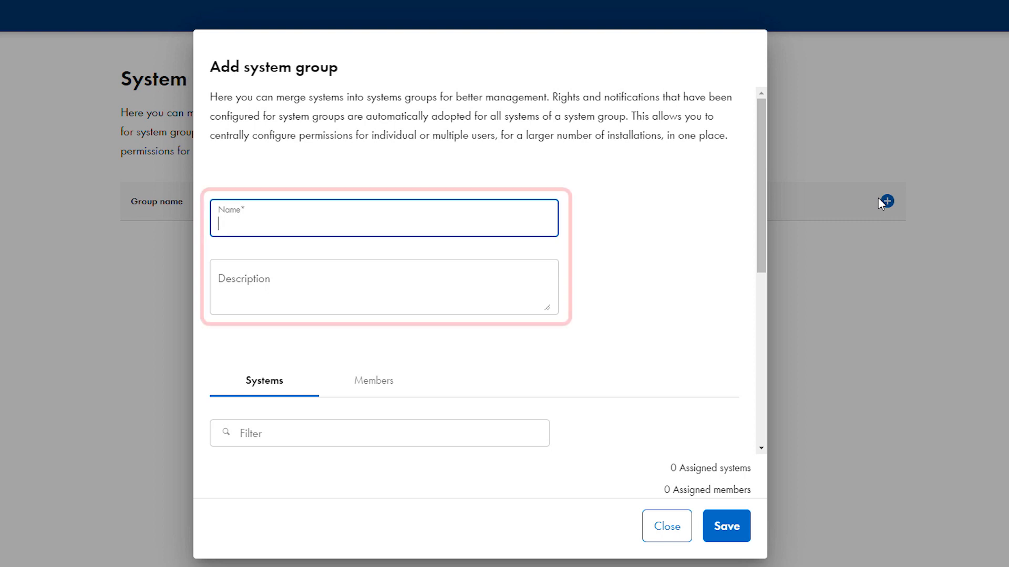
Step: Describe the group as German inverters and include MyHome among its systems
text(German invert)
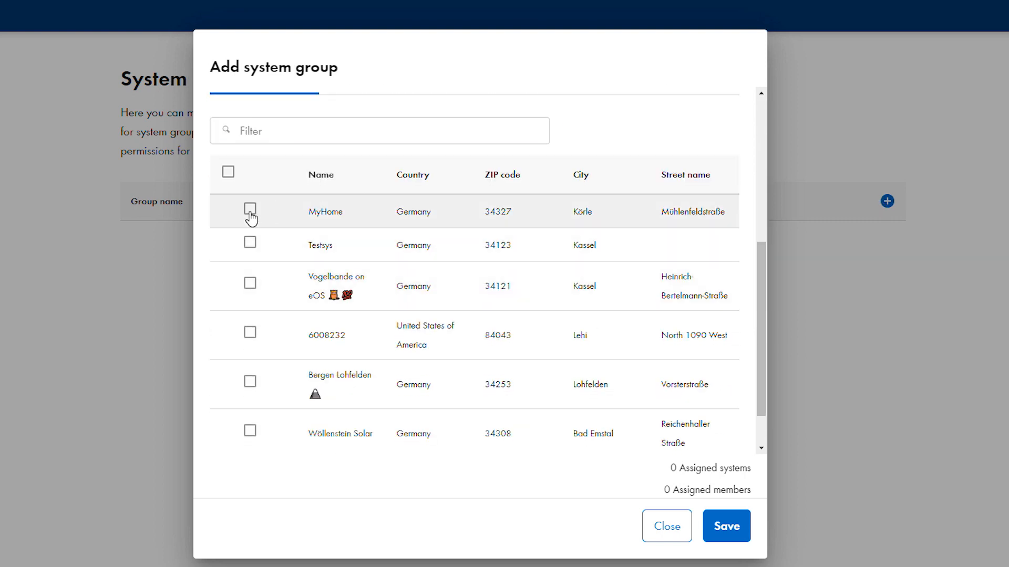
click(250, 208)
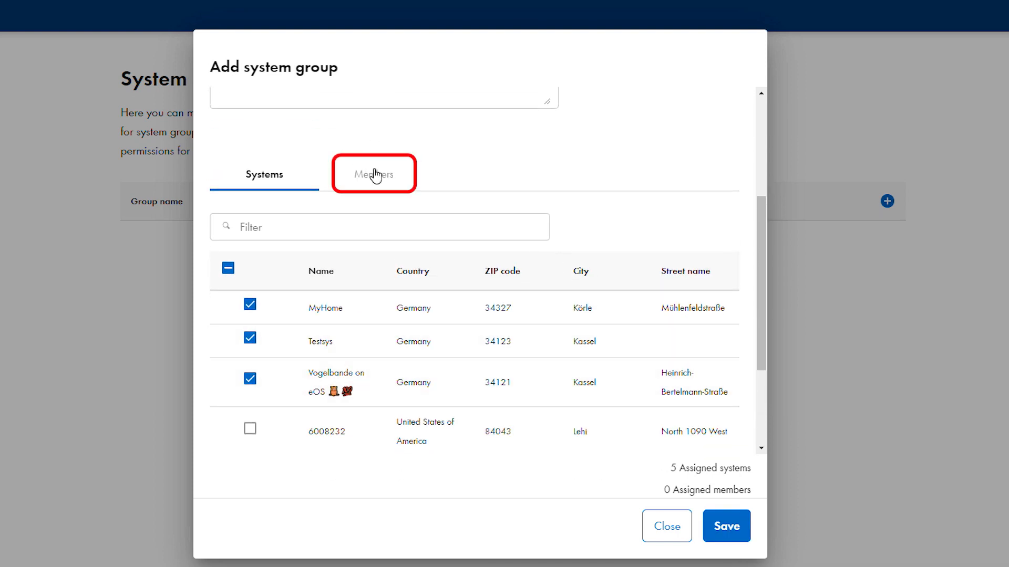
click(373, 173)
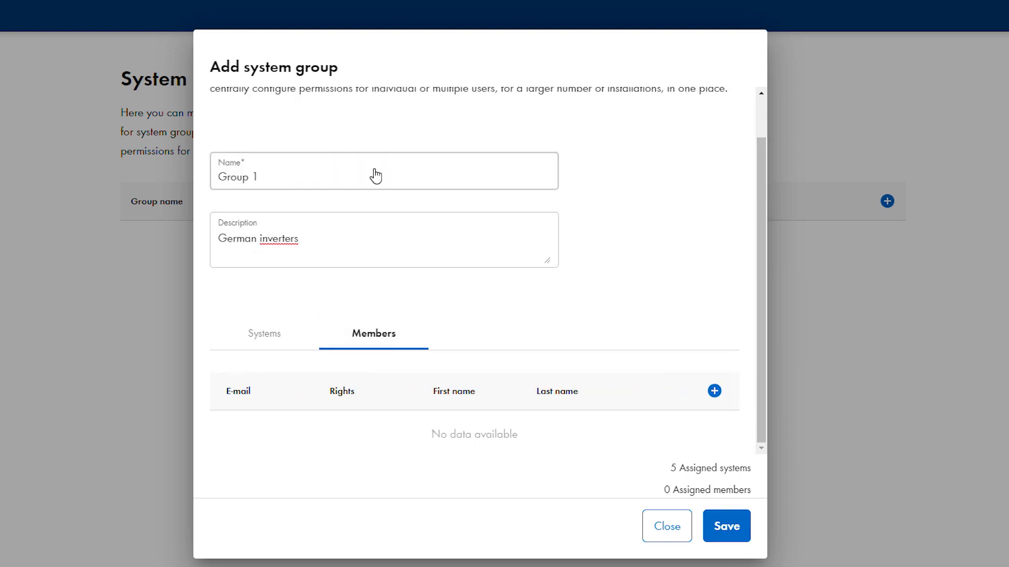
click(714, 390)
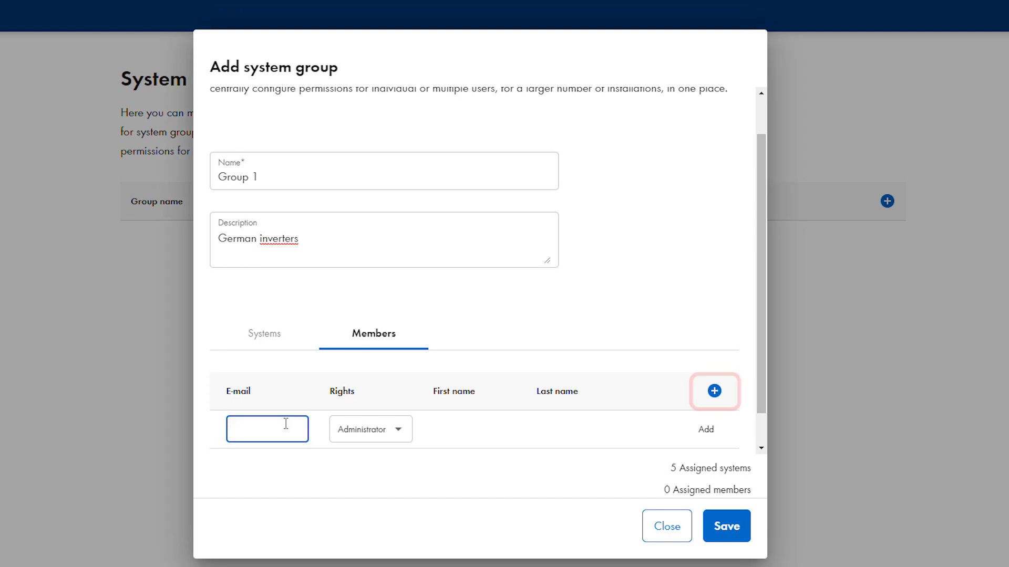
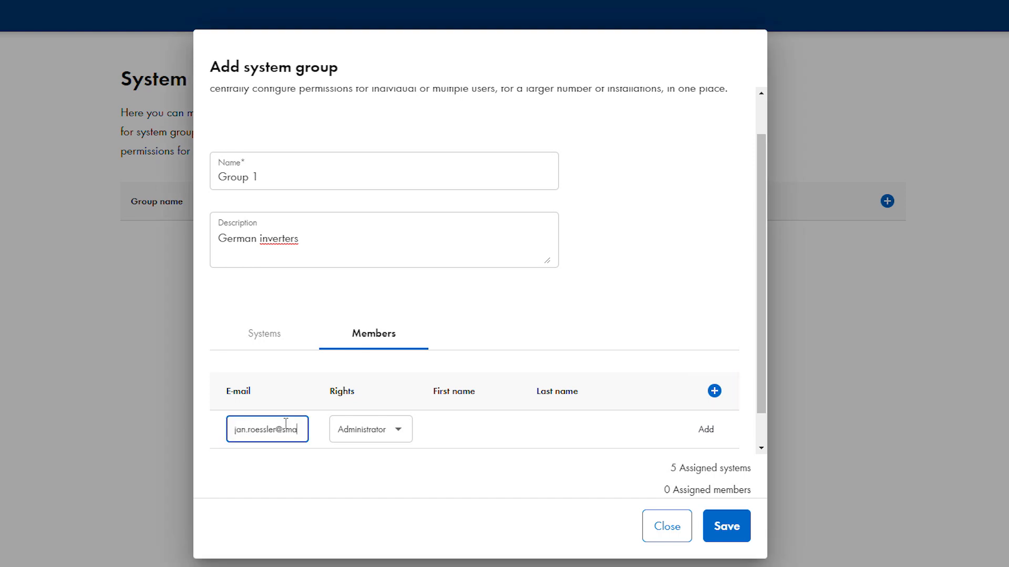
click(370, 429)
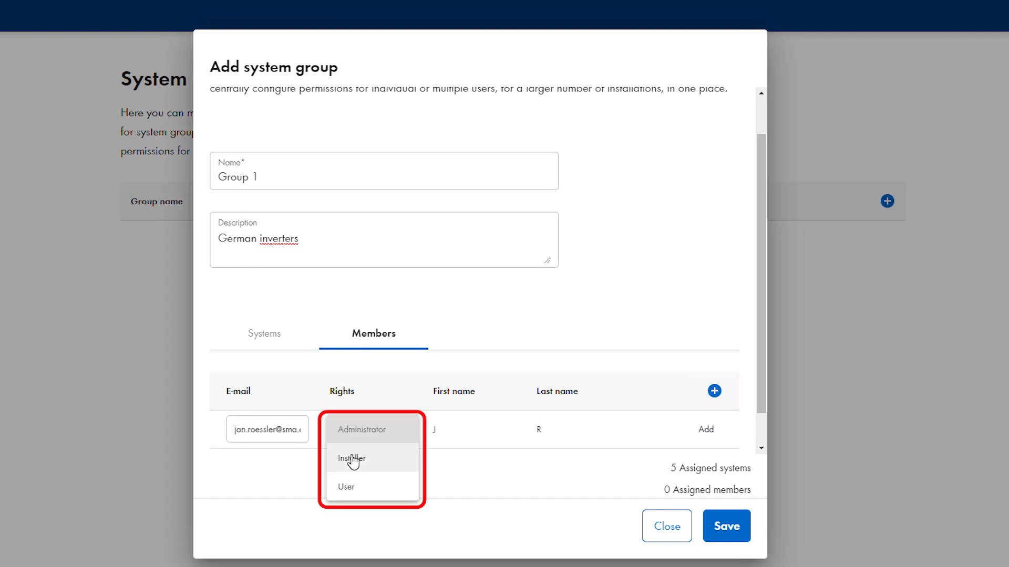
click(352, 459)
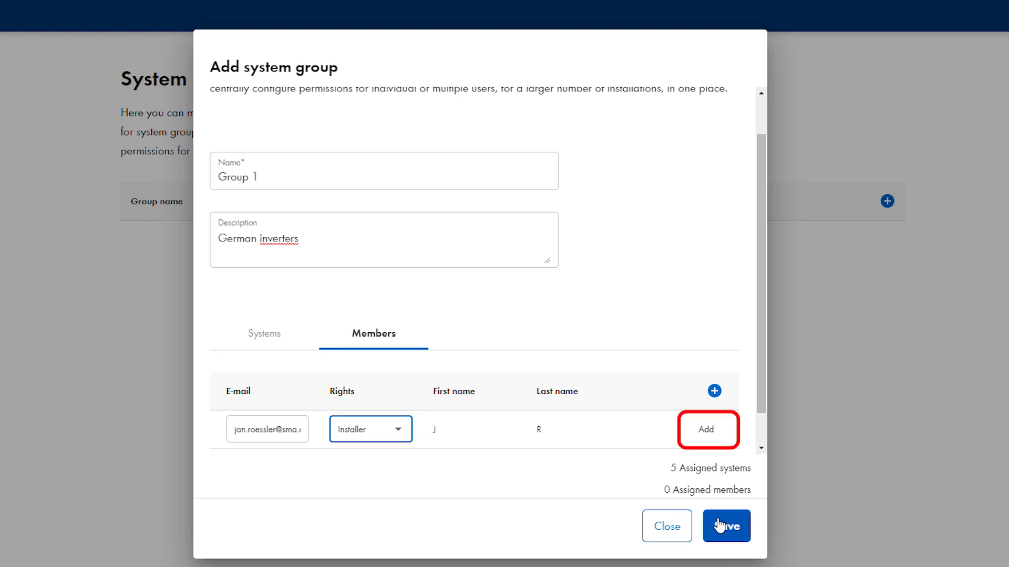
click(706, 429)
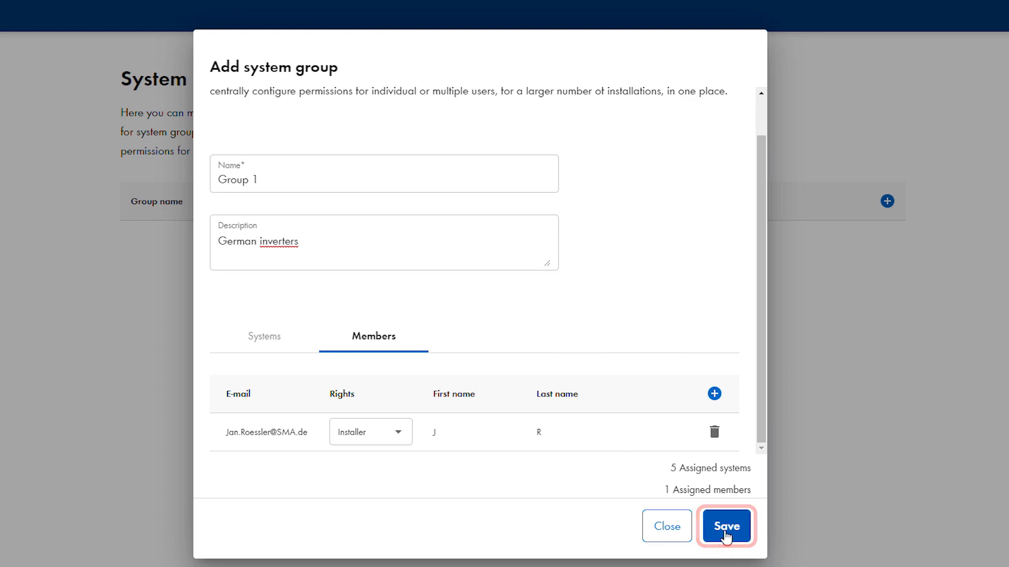
click(726, 525)
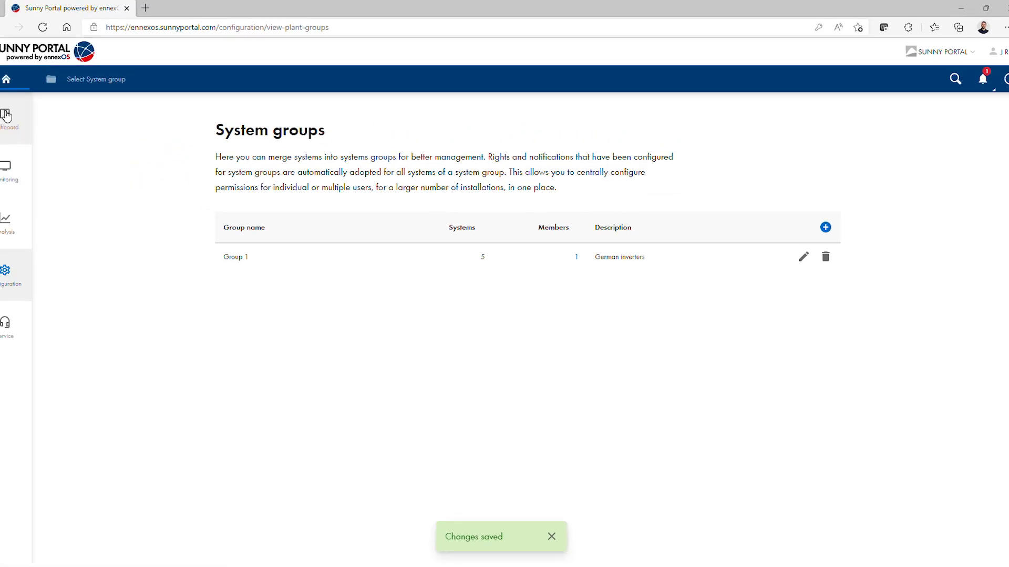
Step: Select Group 1 from the Dashboard Status tile and reach its Notifications configuration
click(24, 122)
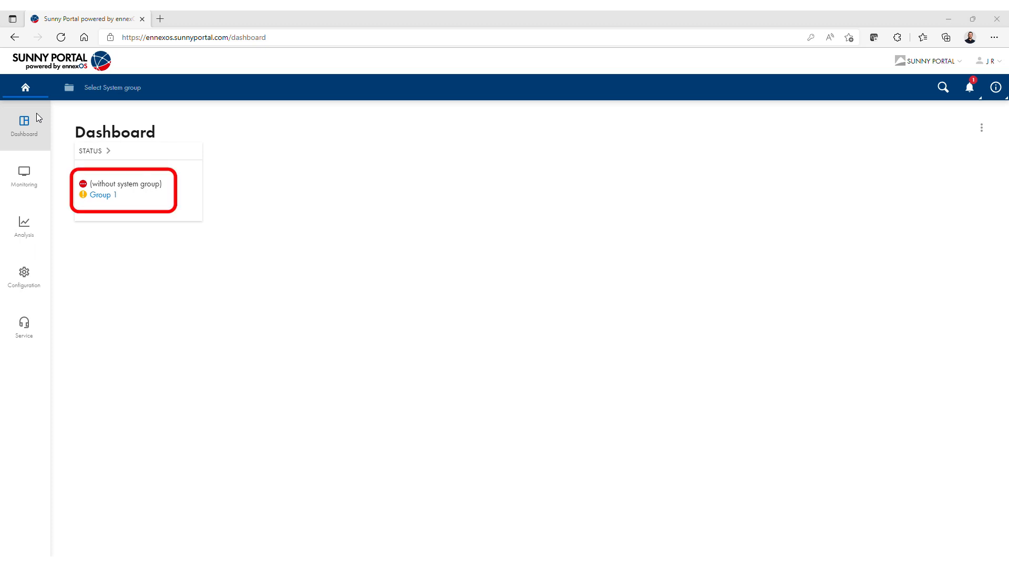
click(102, 194)
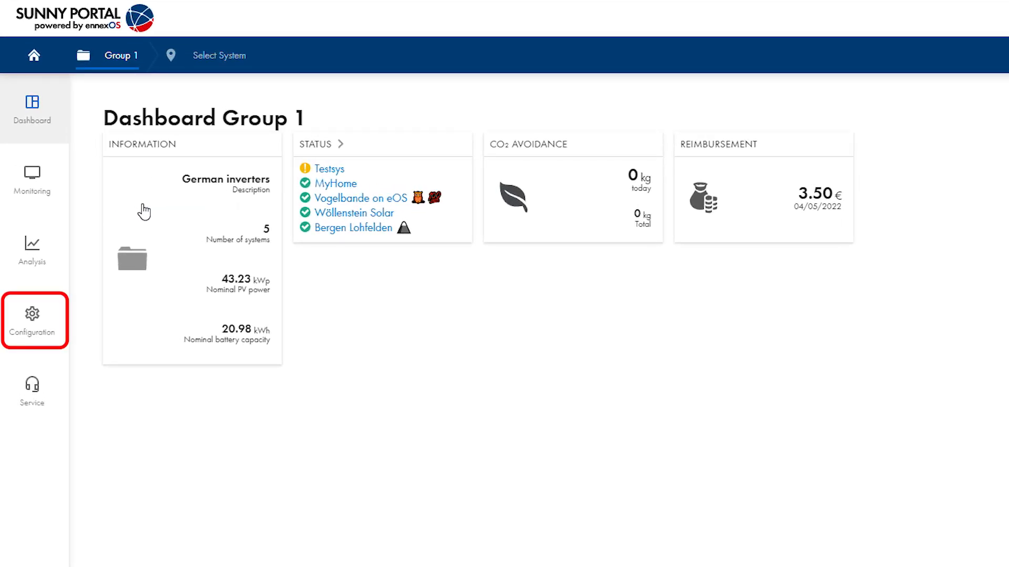
click(32, 321)
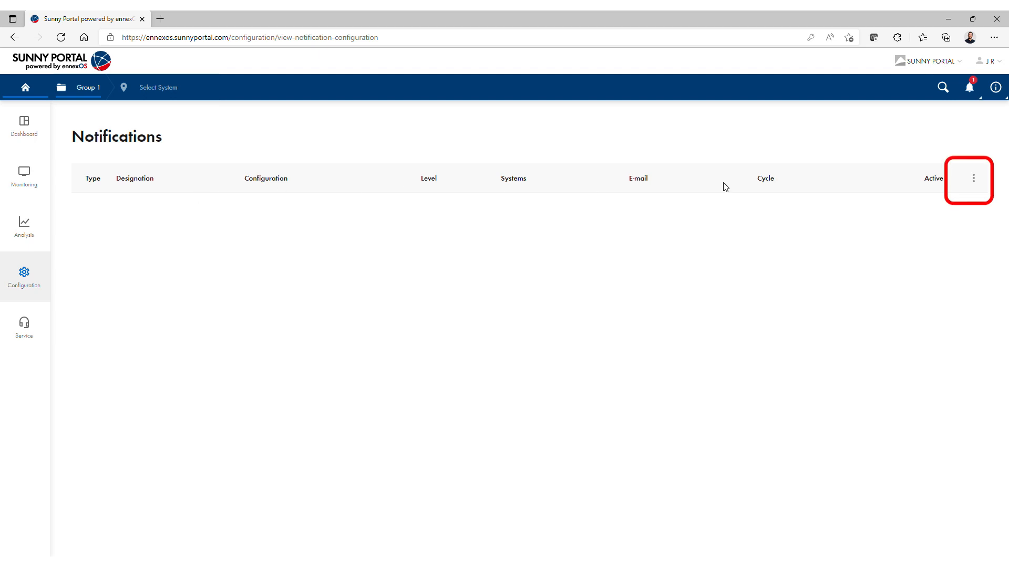
mouse_move(975, 178)
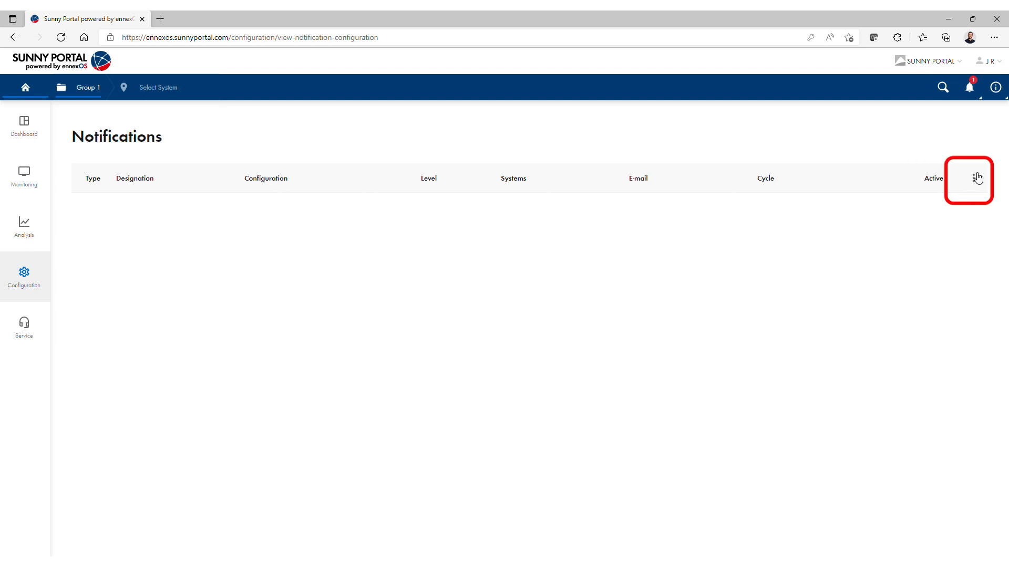